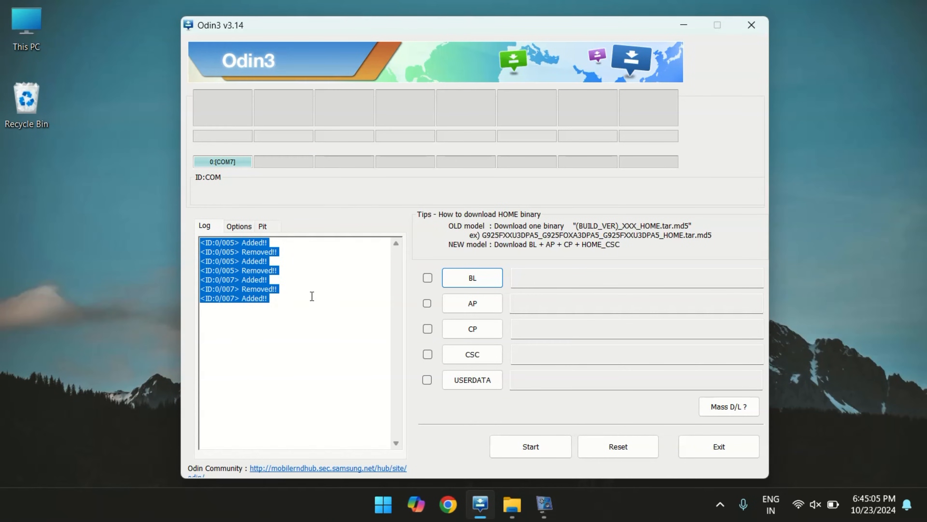
- Load the magisk_patched firmware file from the downloaded firmware folder into the AP slot
left_click(751, 24)
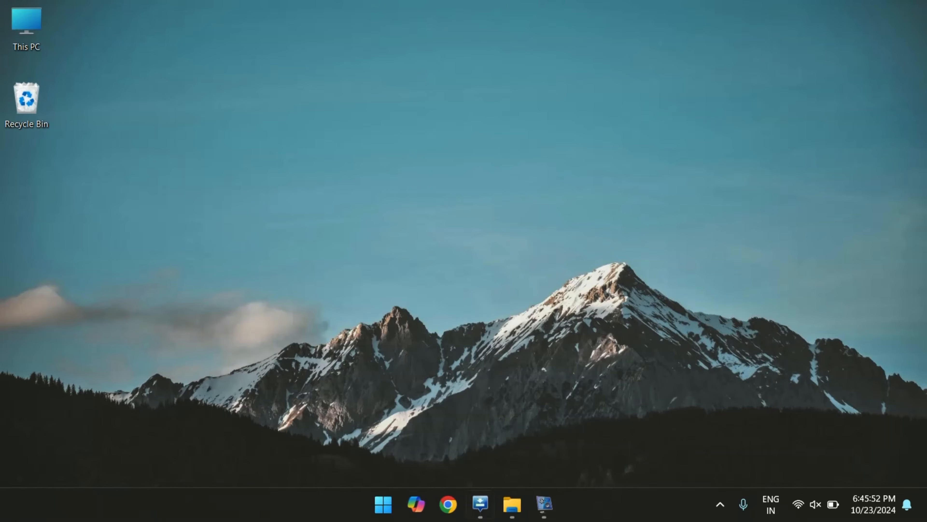
left_click(512, 504)
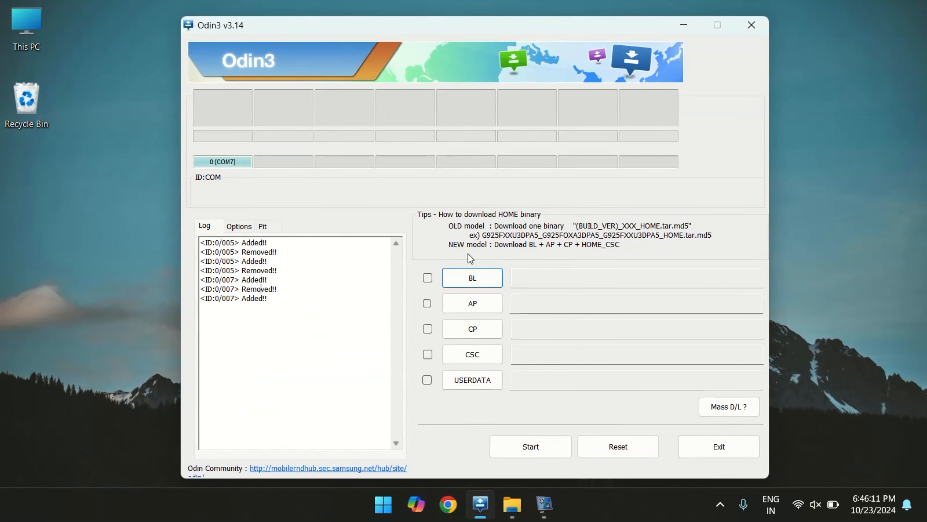
left_click(471, 303)
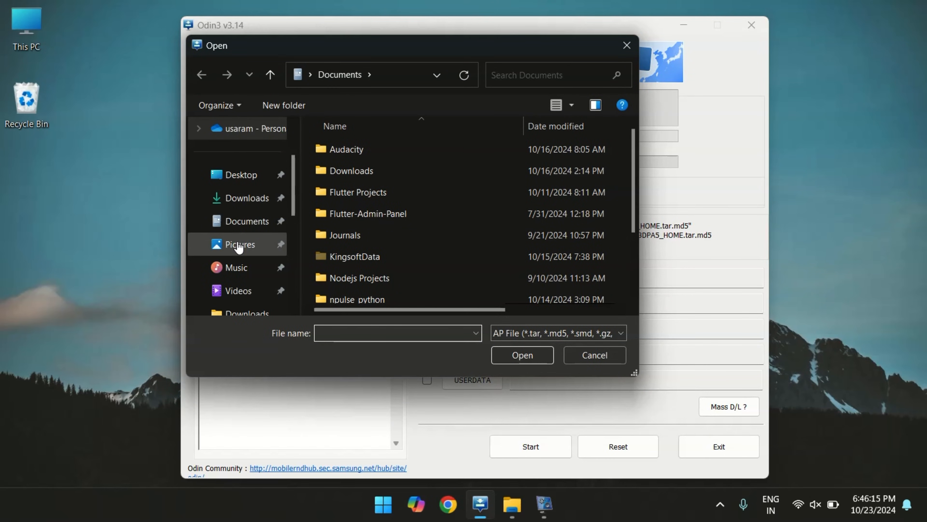
left_click(237, 267)
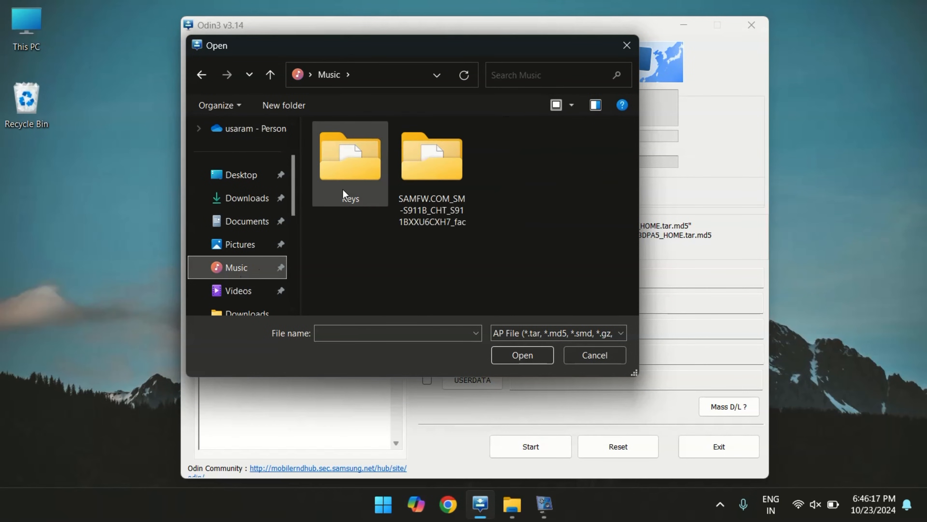
double_click(432, 156)
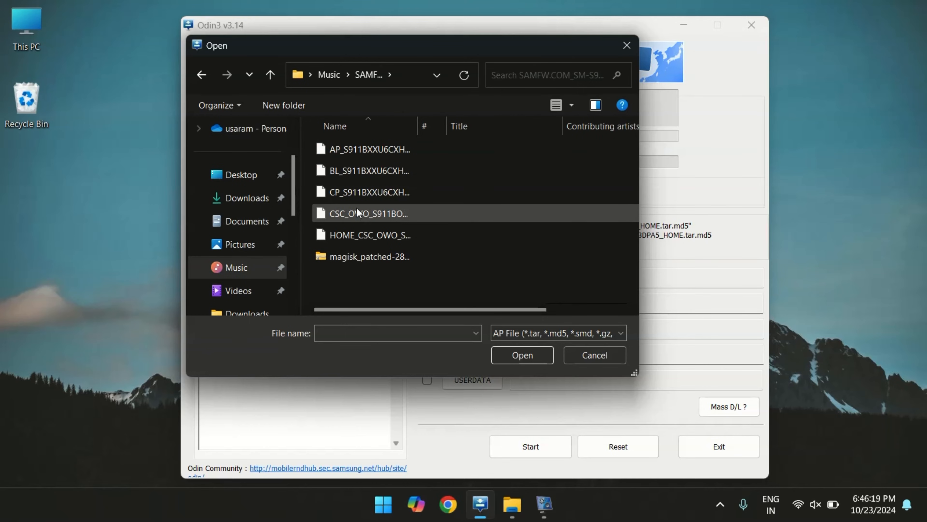
left_click(368, 256)
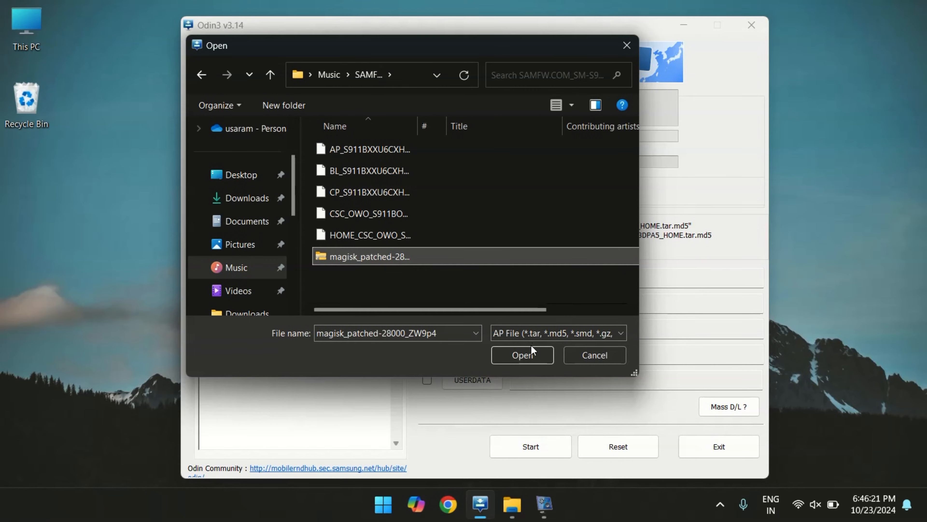
left_click(522, 355)
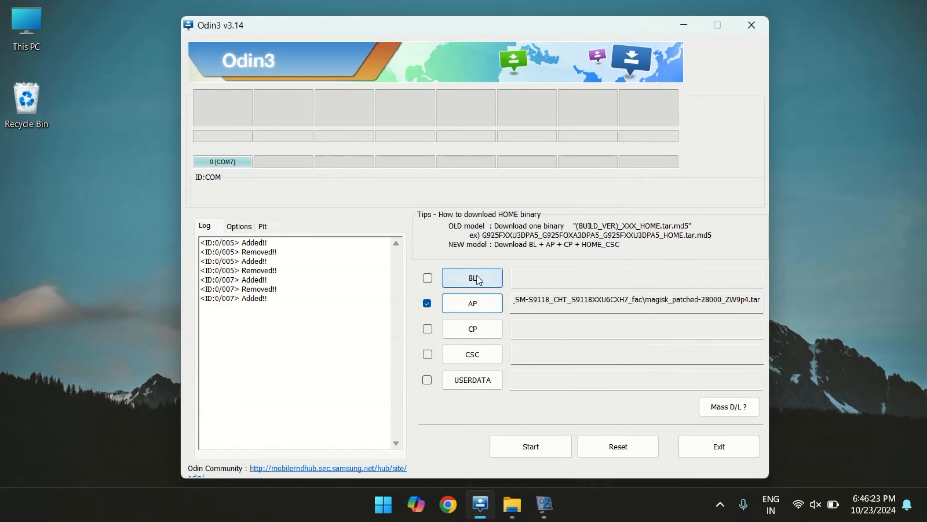
- Load the BL and CSC firmware files from the SAMFW folder and show the Options list
left_click(472, 278)
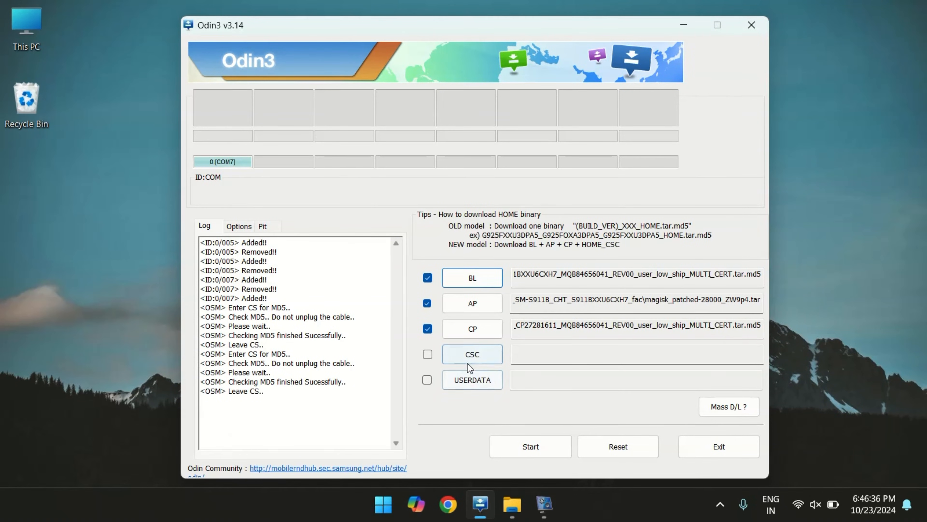
left_click(471, 354)
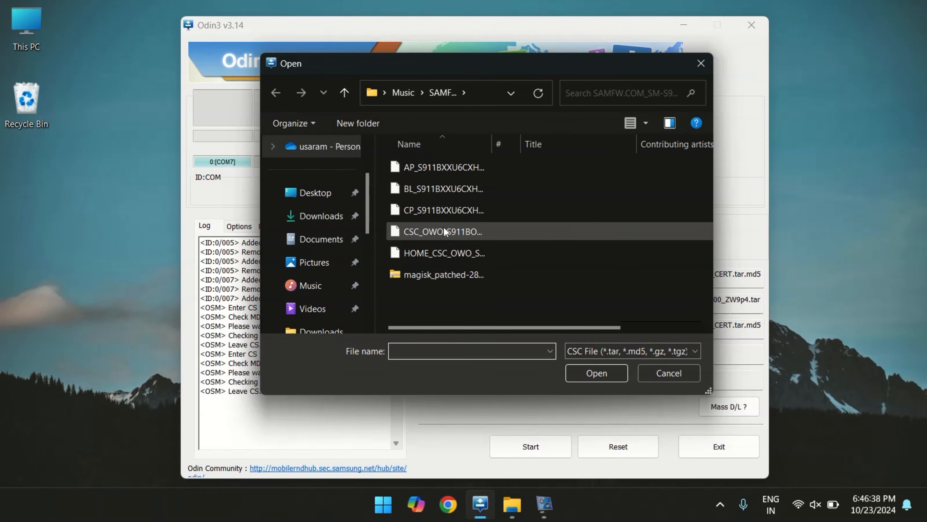
left_click(443, 231)
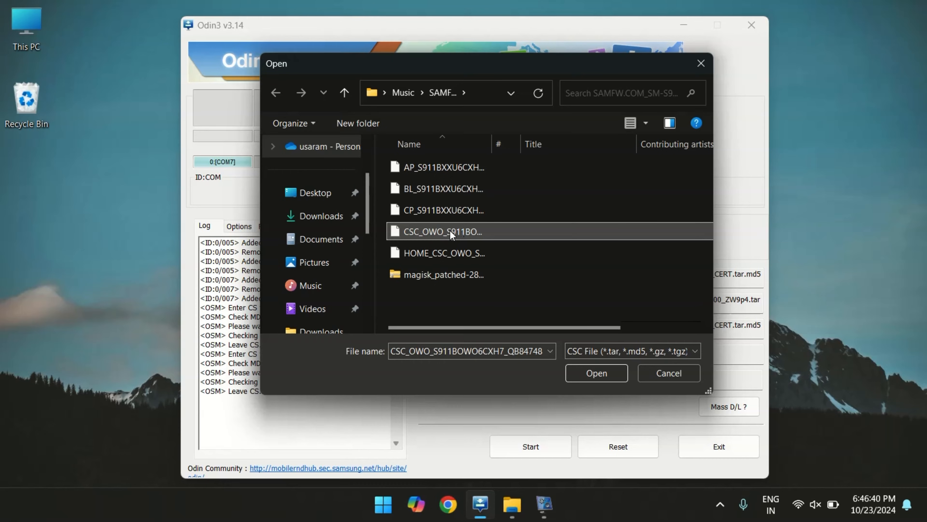
left_click(595, 372)
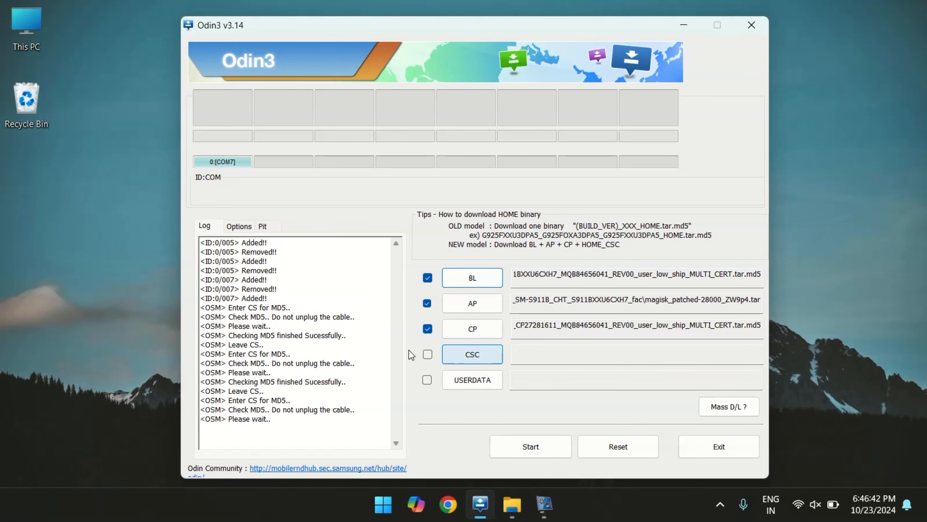
left_click(428, 353)
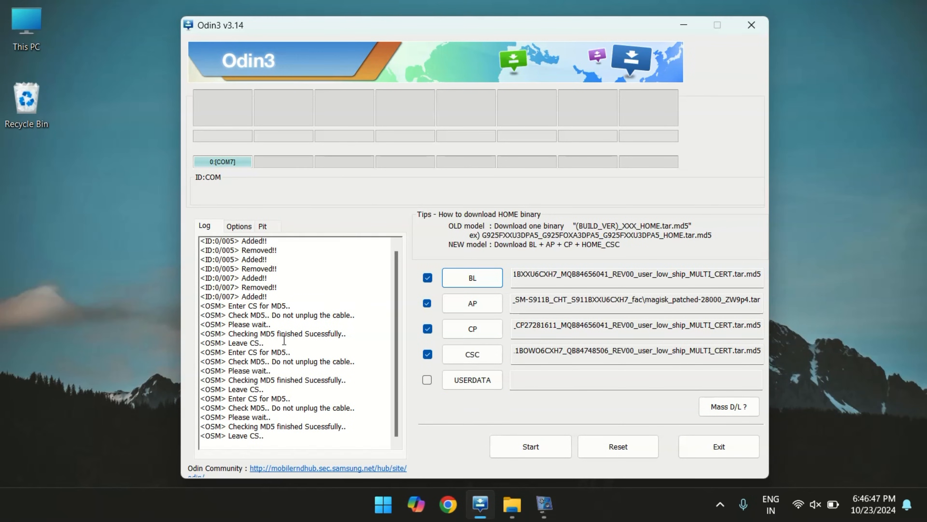
left_click(239, 226)
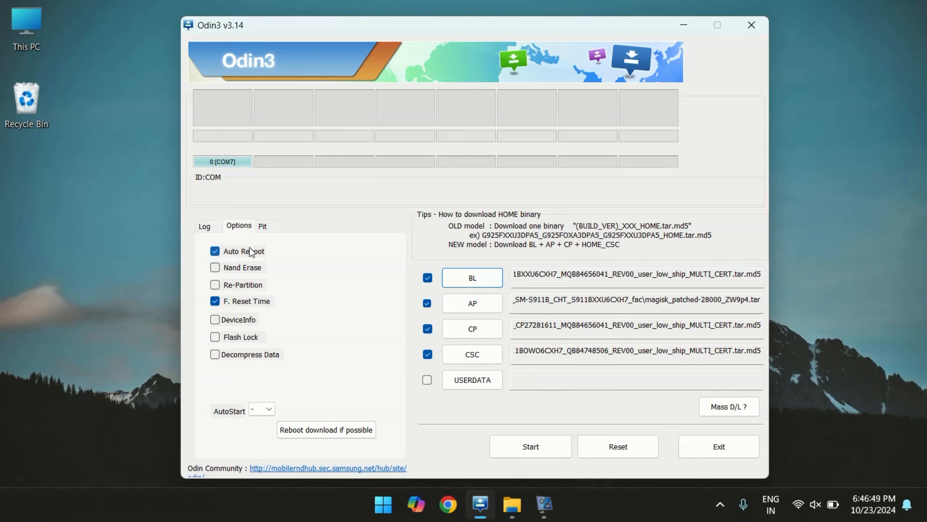
mouse_move(202, 207)
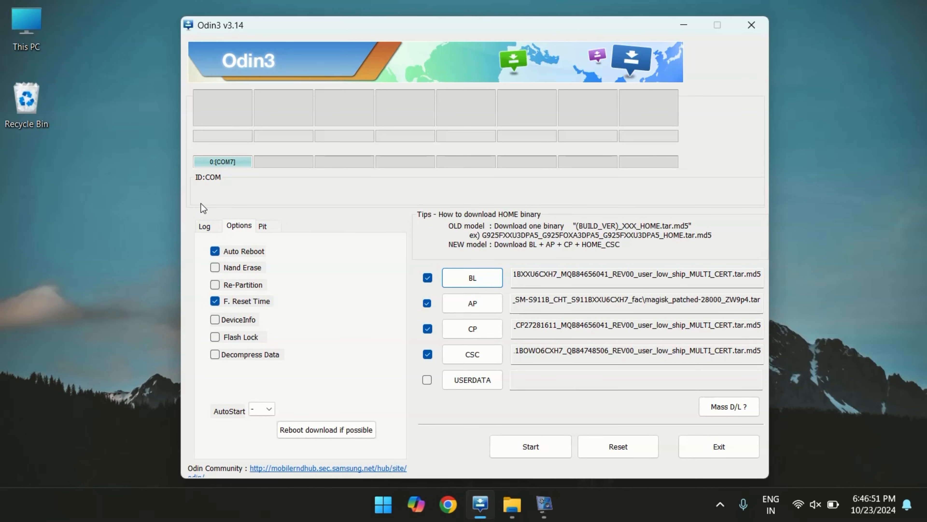
- Start flashing the loaded firmware from the Log view and wait for PASS
left_click(530, 446)
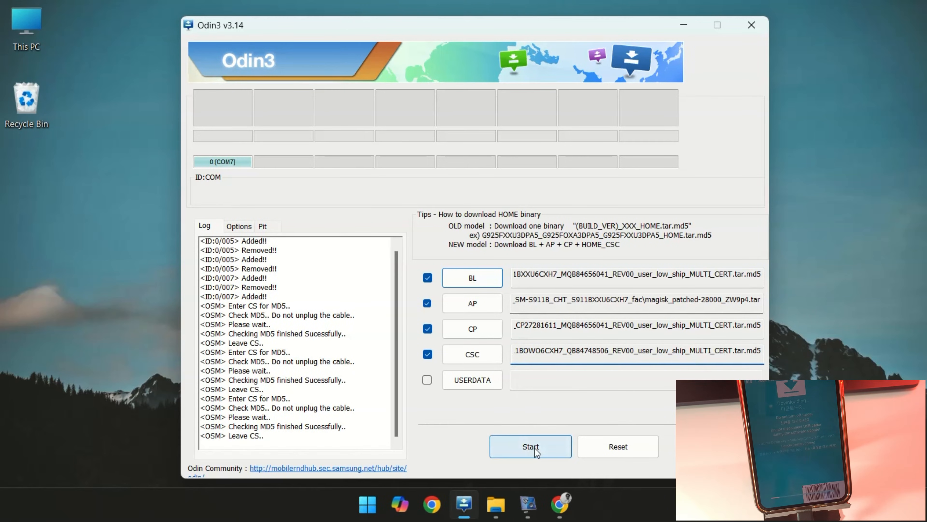
left_click(530, 445)
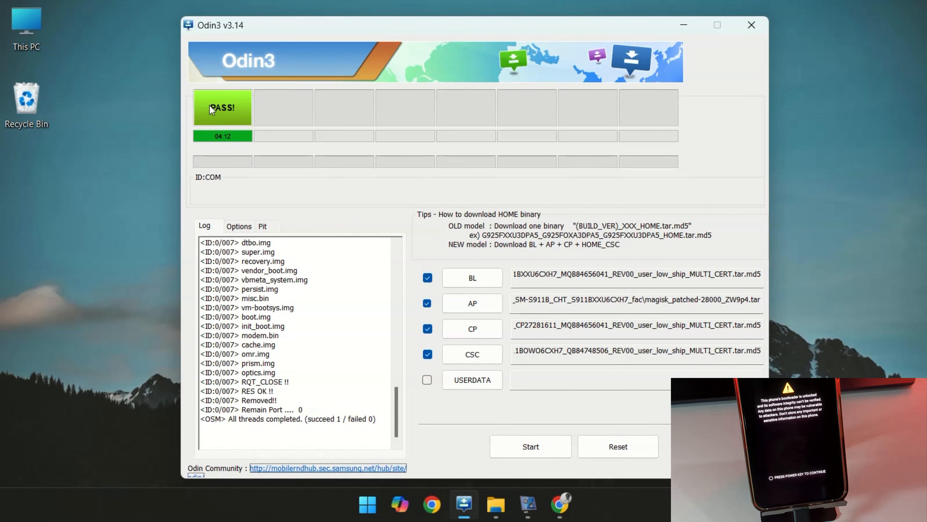
mouse_move(271, 156)
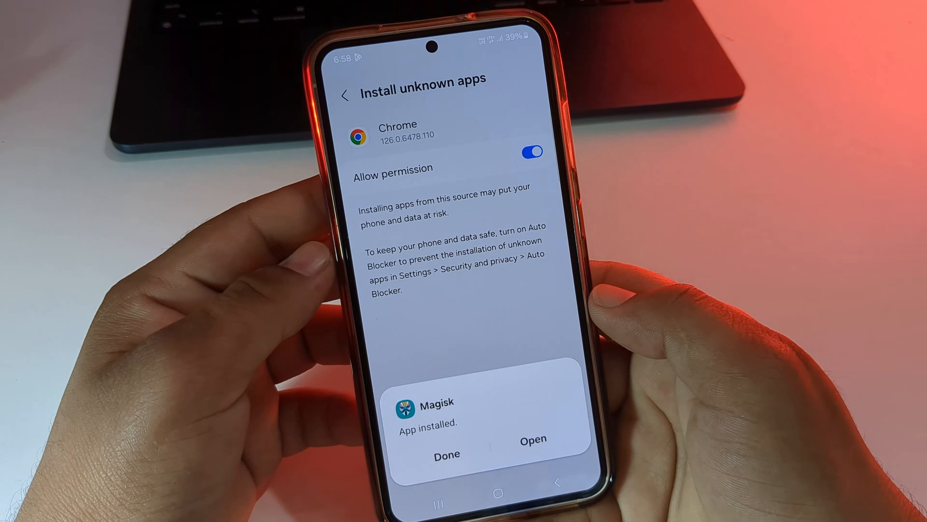
- Launch Magisk, accept the additional-setup prompt and run Direct Install until All done
left_click(532, 439)
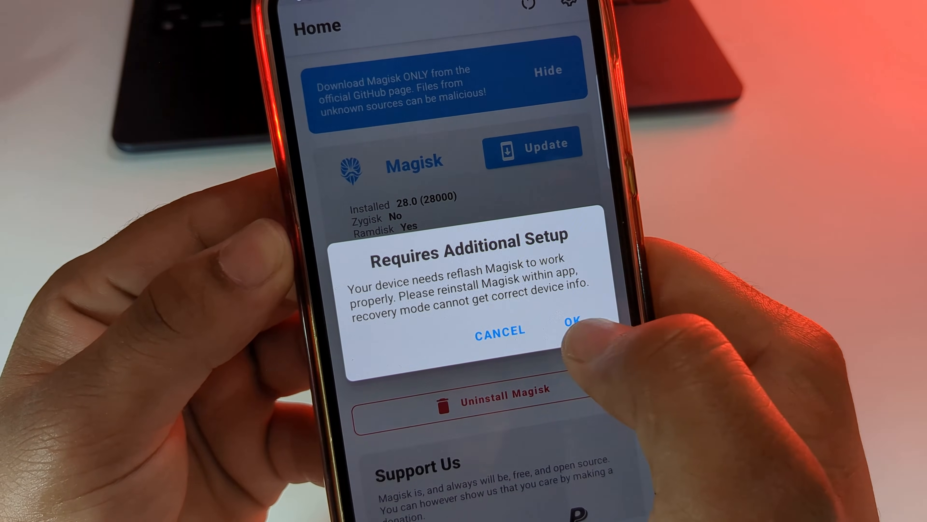
left_click(569, 329)
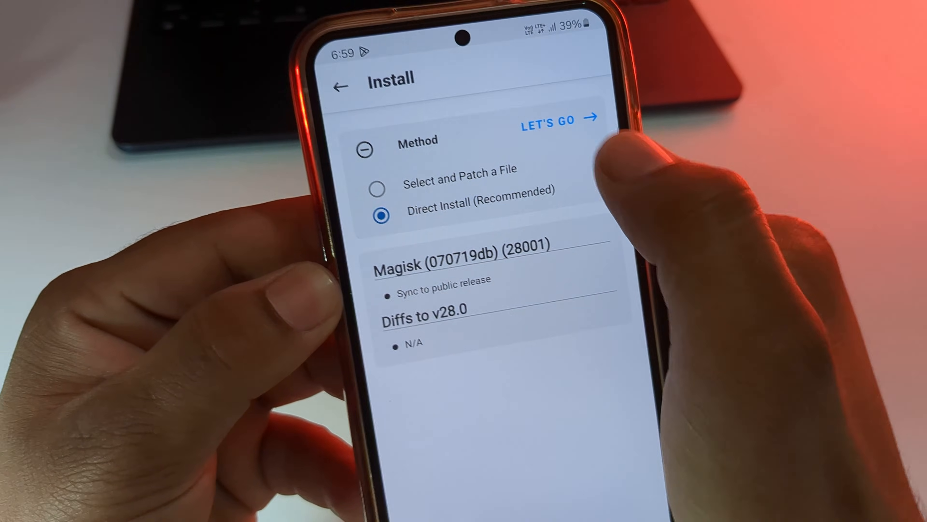
left_click(548, 120)
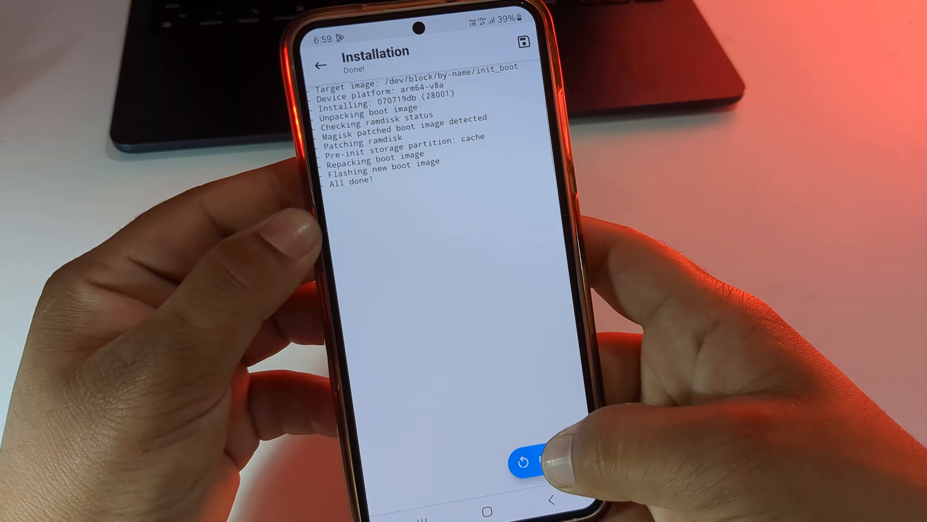
- Reboot the phone, launch Chrome and enter the search query 'root chrcm'
left_click(524, 460)
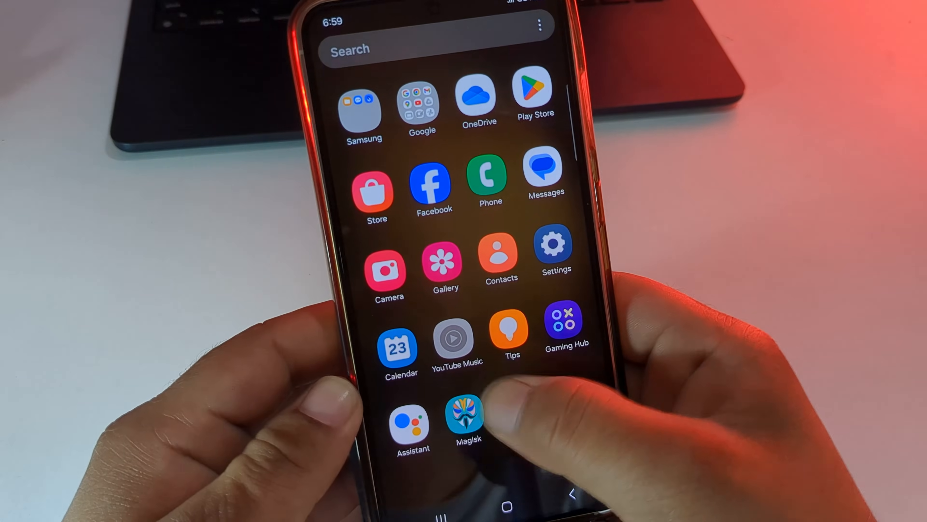
left_click(466, 417)
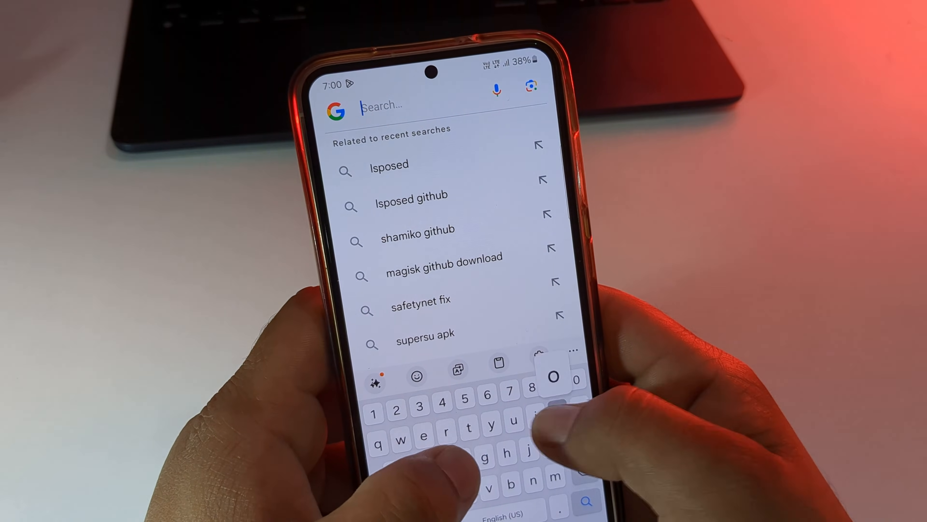
type("root chrcm")
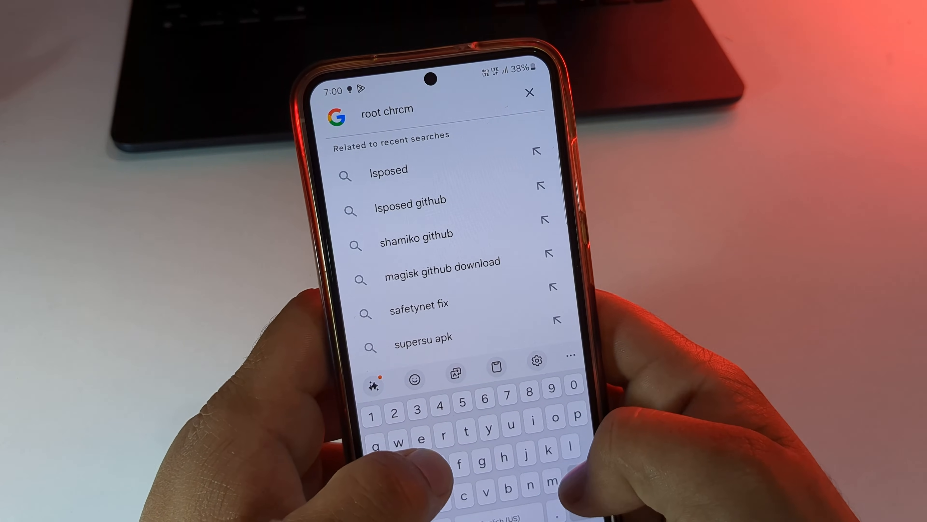